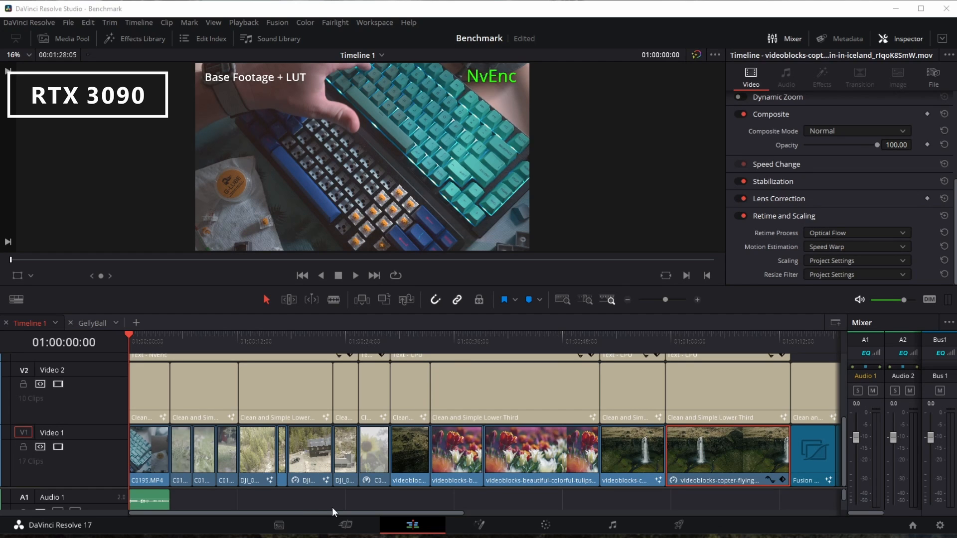
mouse_move(406, 430)
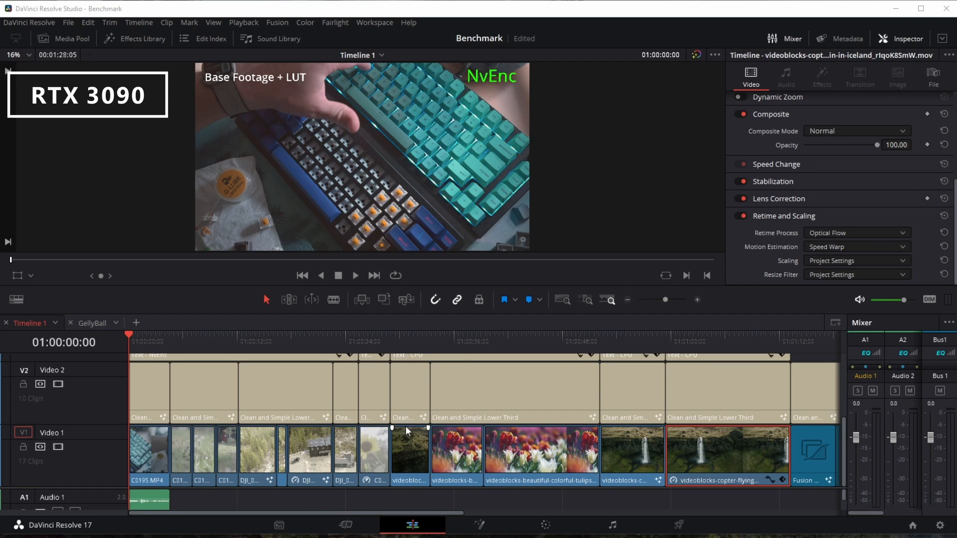
mouse_move(244, 23)
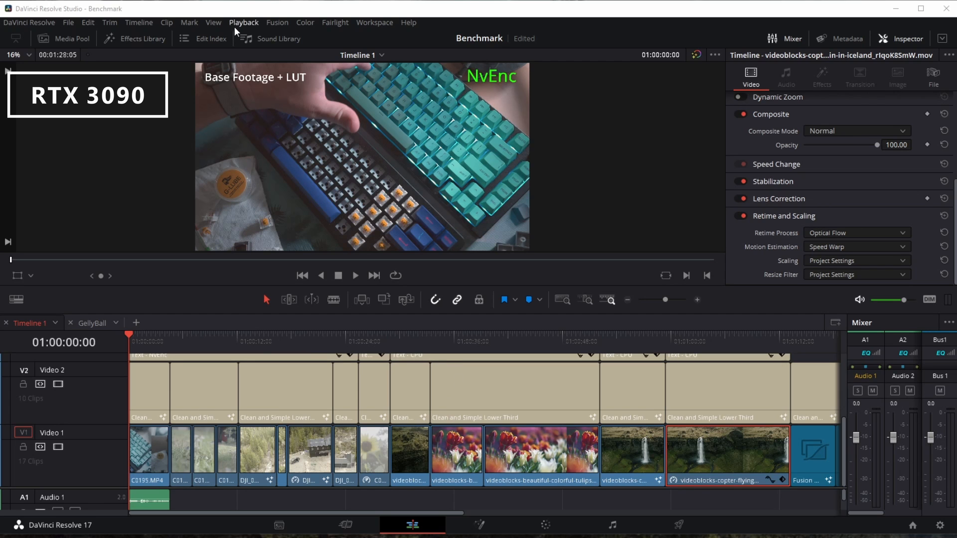
- Check the RTX 3090's idle GPU readings in Task Manager, then return to Resolve
left_click(244, 22)
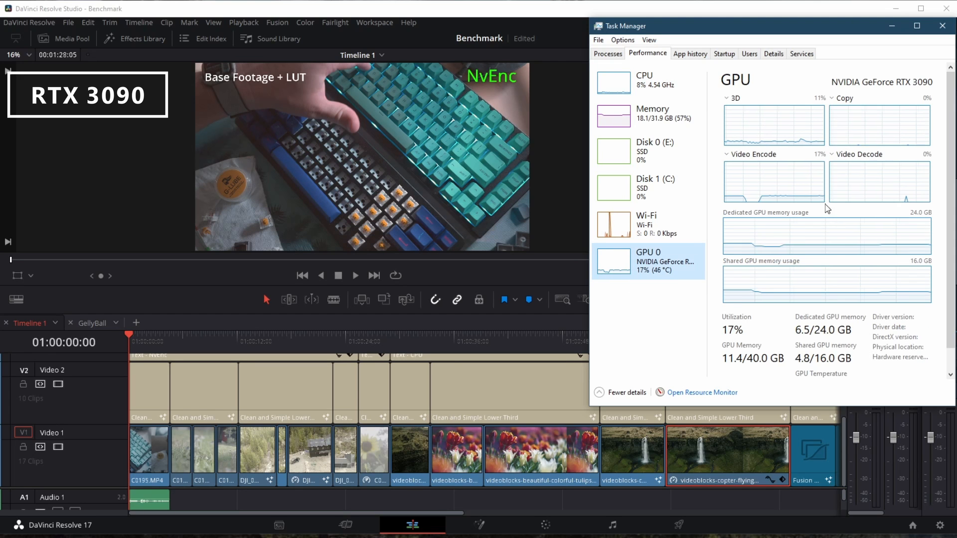
mouse_move(903, 160)
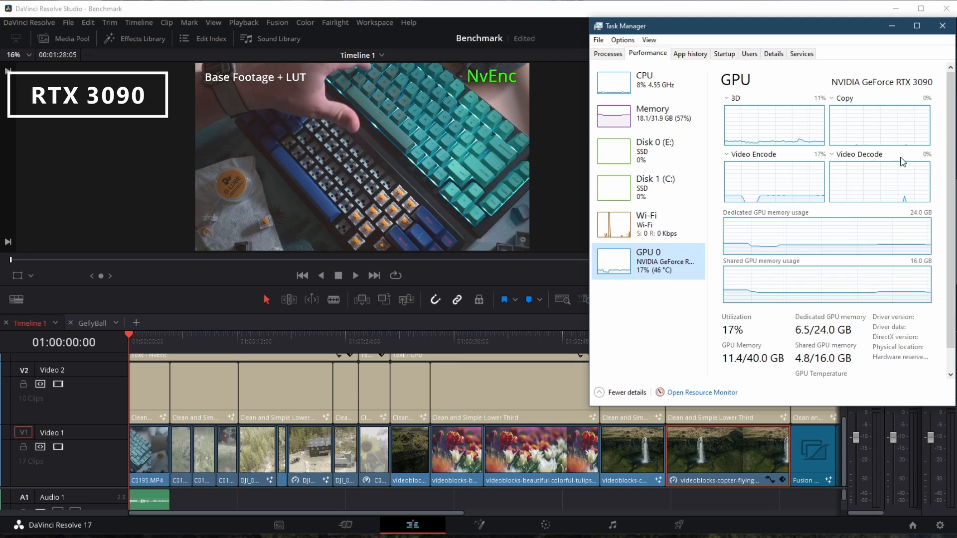
mouse_move(861, 181)
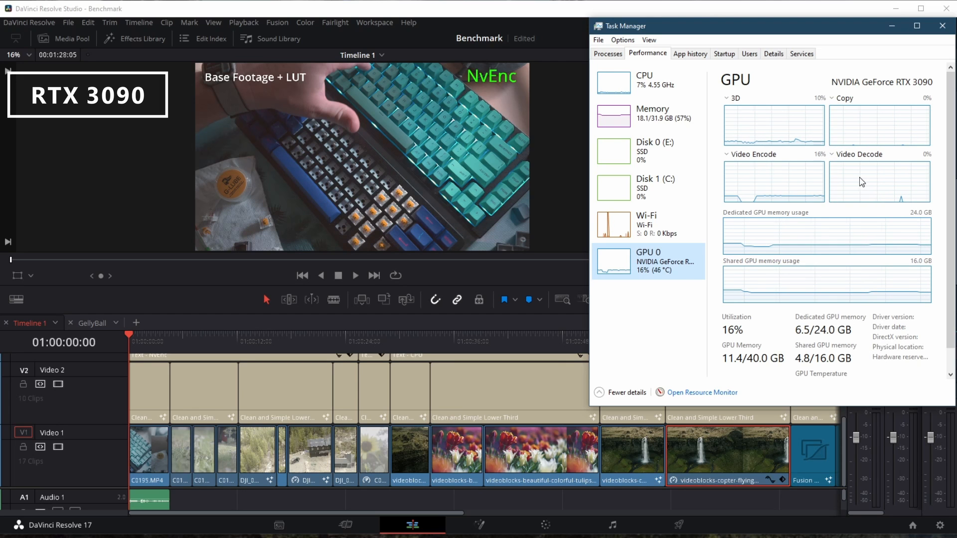
mouse_move(843, 196)
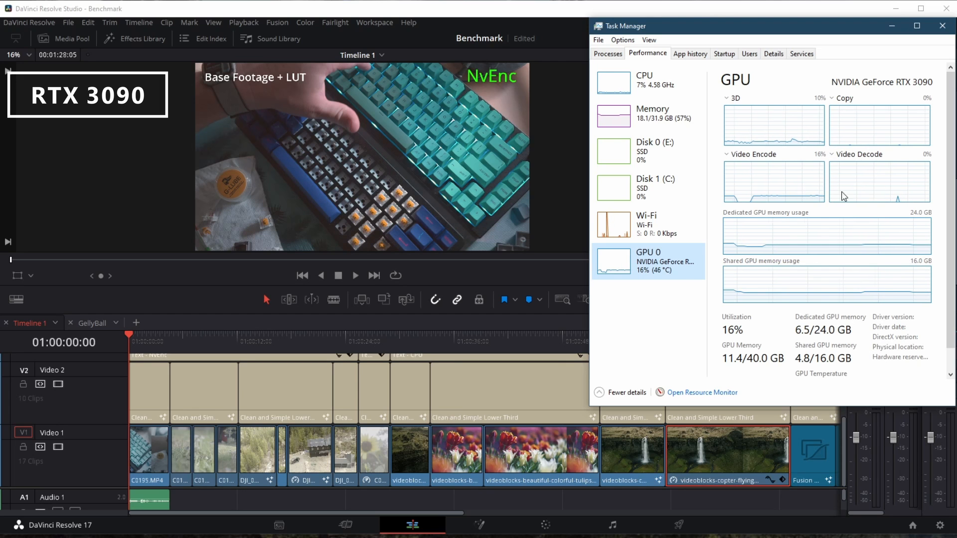
mouse_move(920, 161)
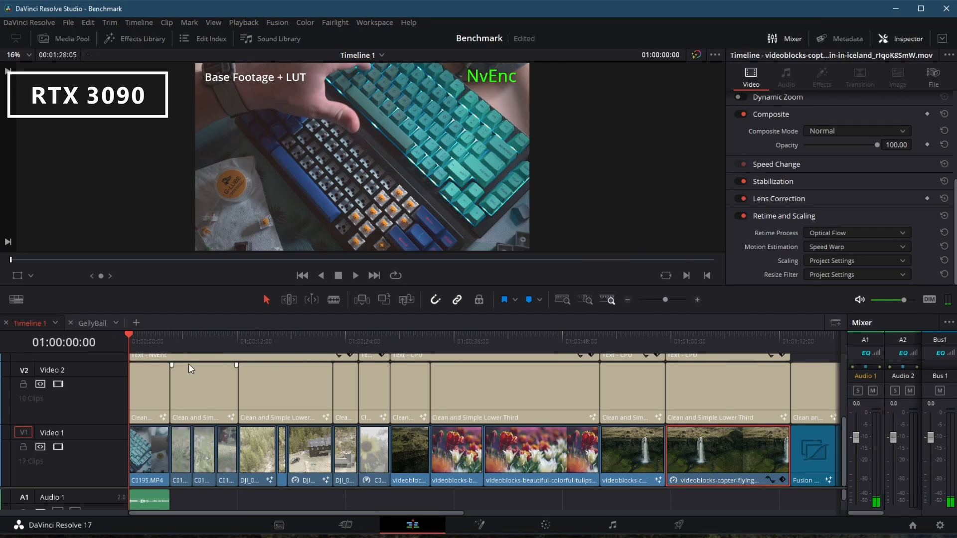
mouse_move(329, 339)
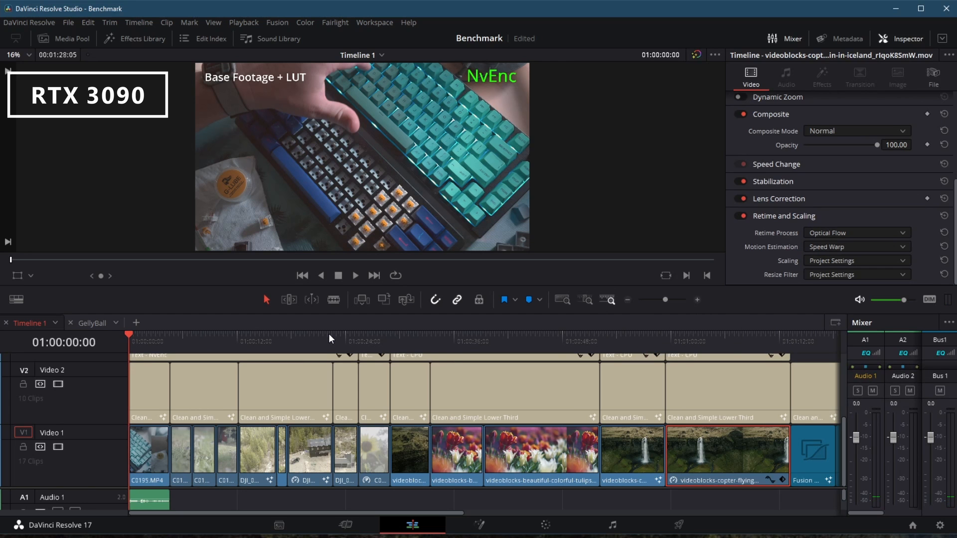
- Play the Benchmark timeline to its Fusion sphere clips on the RTX 3090
left_click(355, 275)
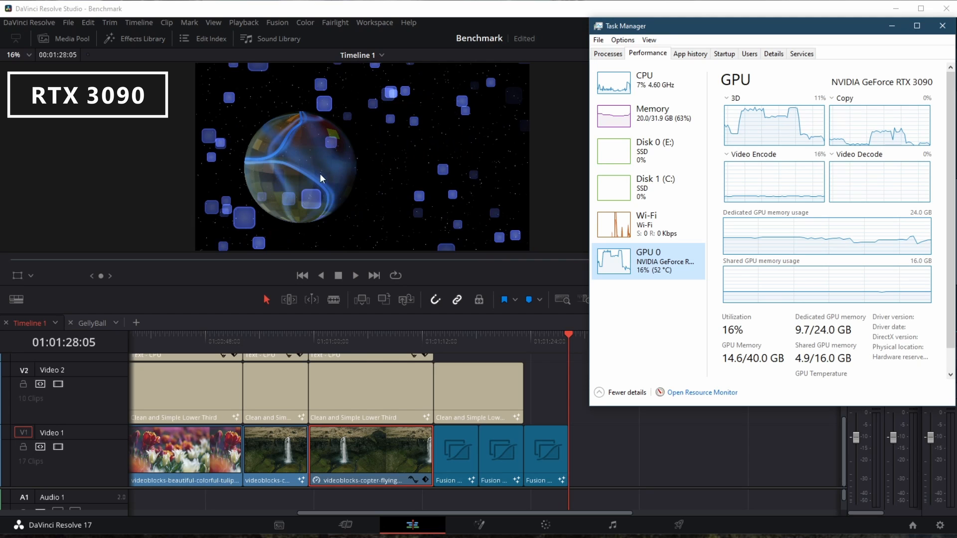
mouse_move(260, 265)
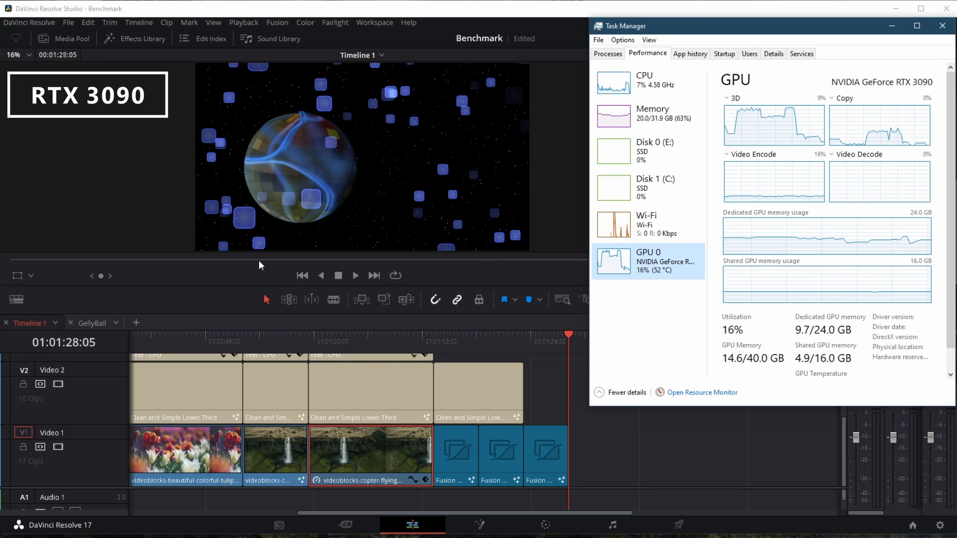
mouse_move(384, 190)
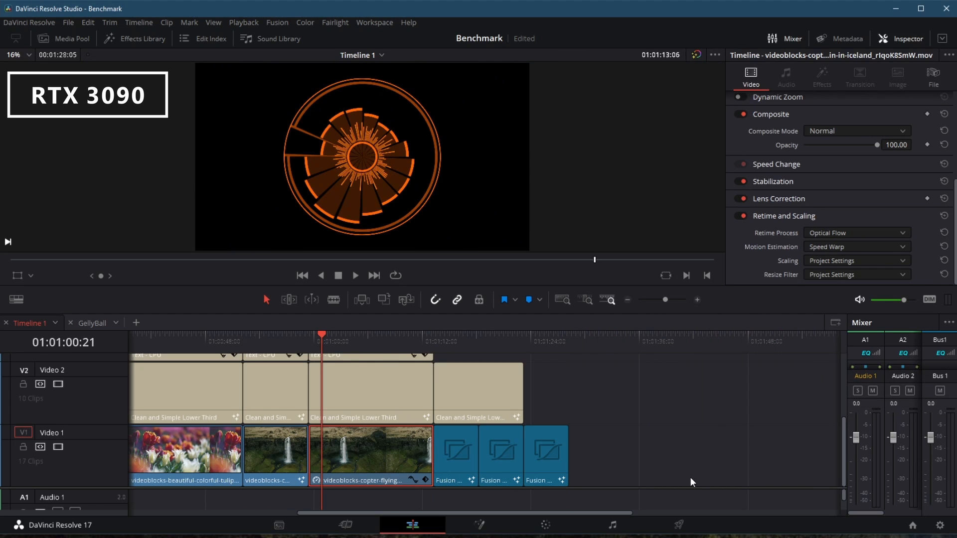
- Restart Benchmark timeline playback from the start on the RTX 3080
left_click(355, 275)
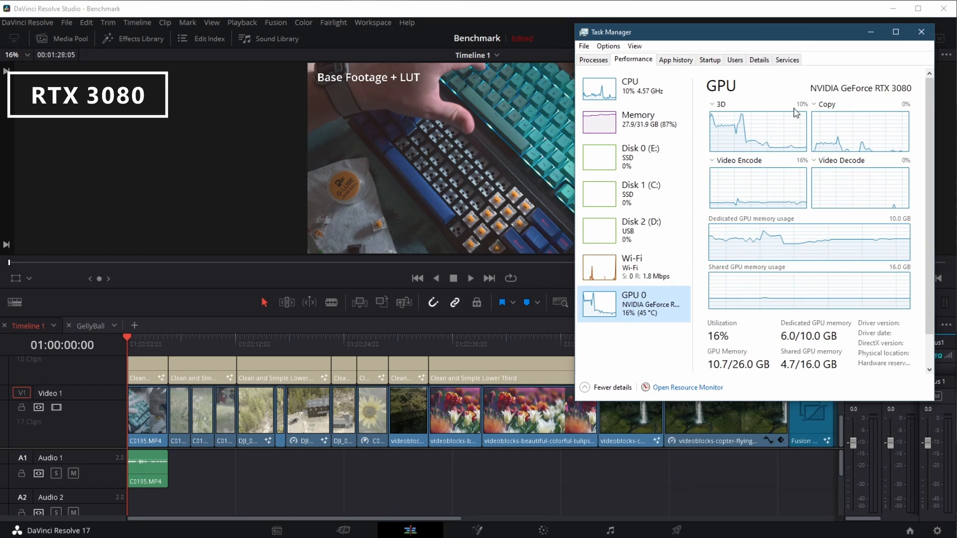
mouse_move(853, 202)
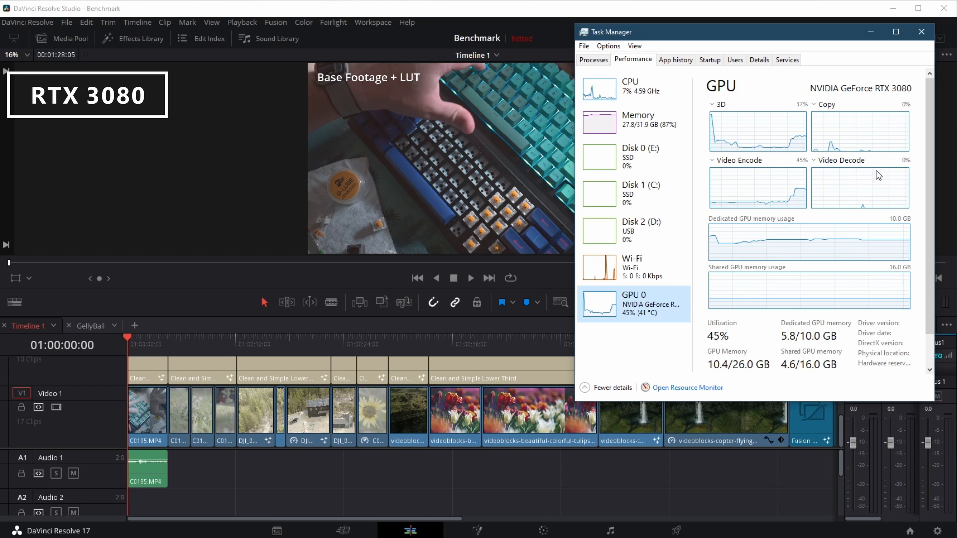
mouse_move(885, 188)
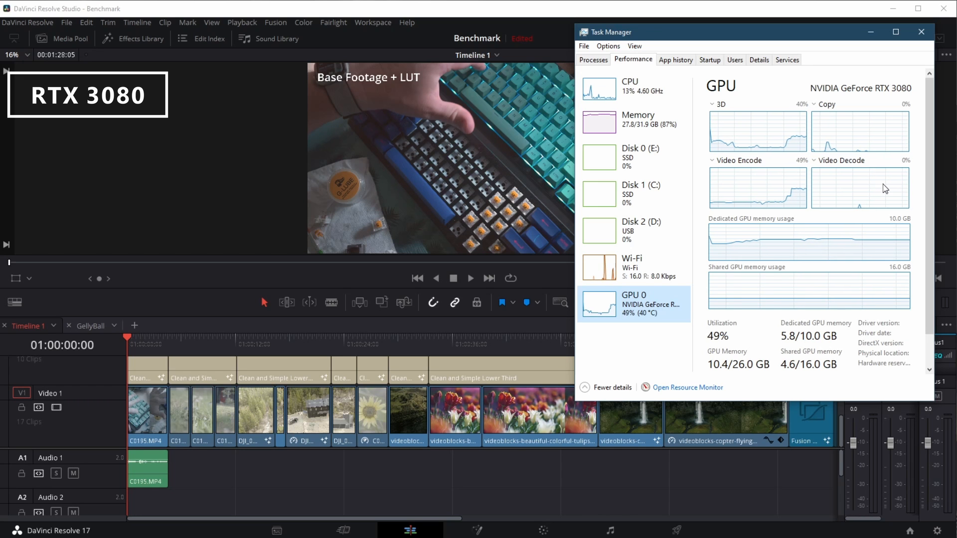
left_click(469, 278)
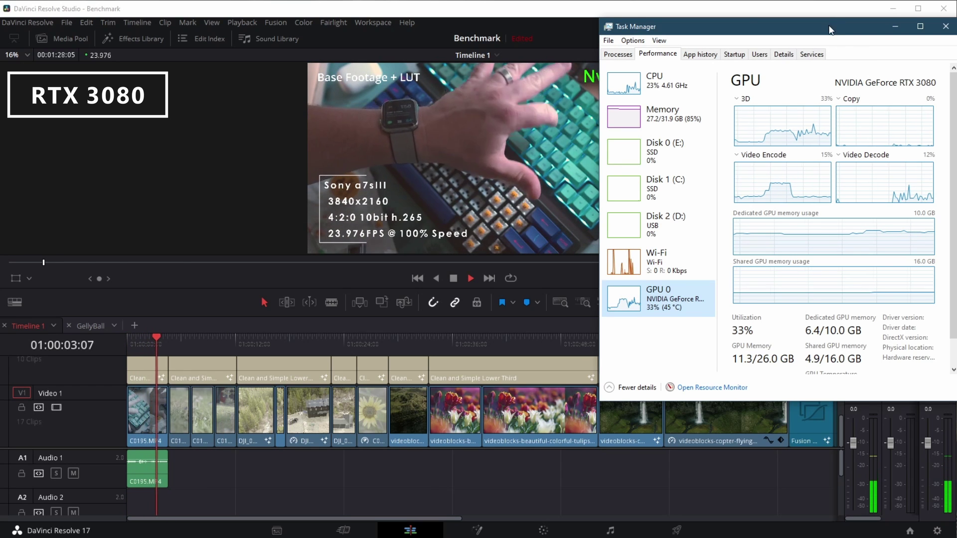
- Toggle playback on the RTX 3080 through the Complex Grade clips while GPU load peaks near 58%
left_click(470, 278)
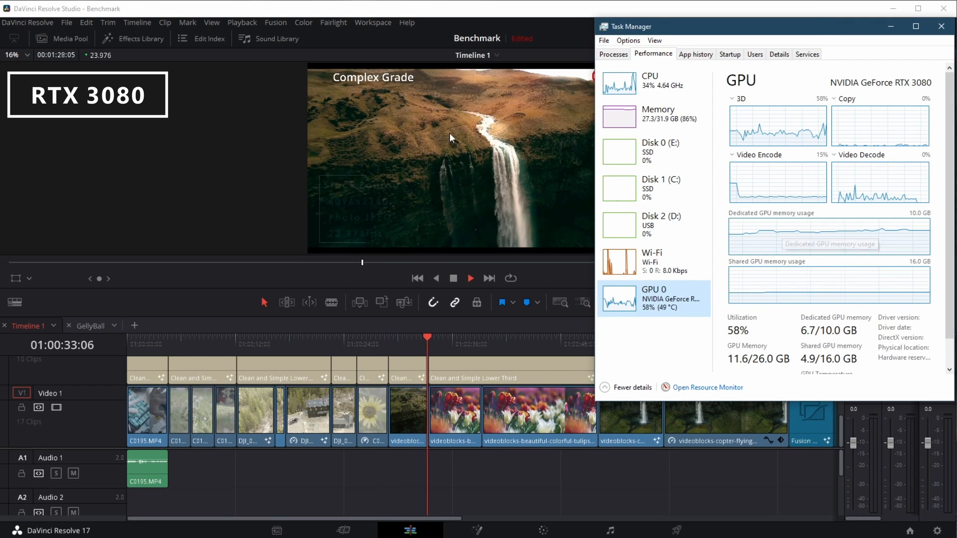
left_click(470, 279)
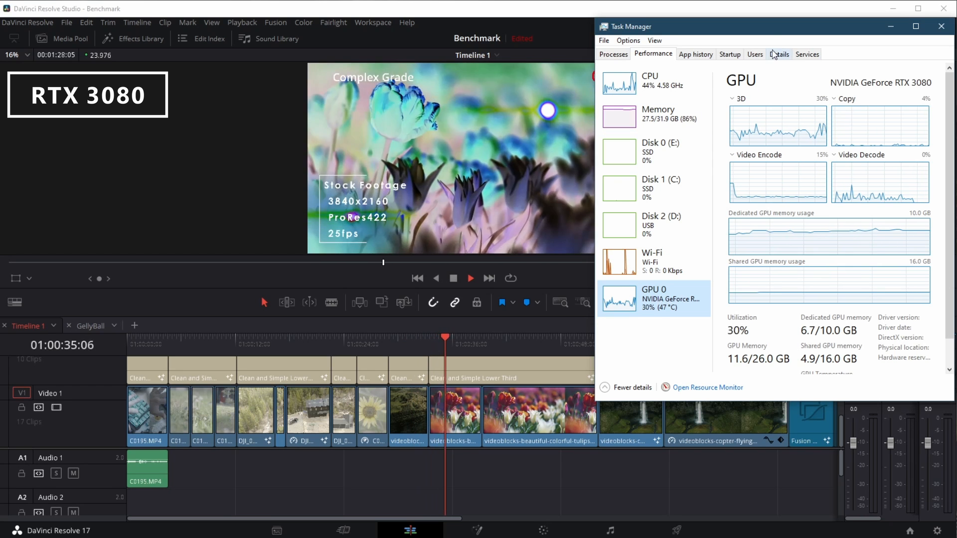